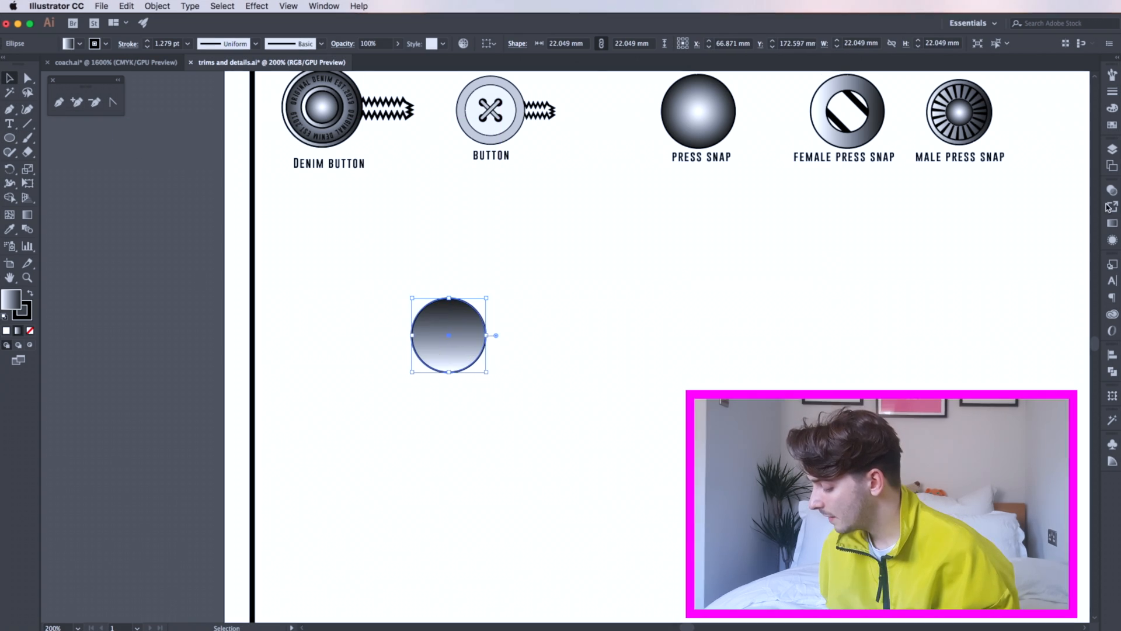
- Switch the circle's gradient to Radial and select the pasted smaller copy
{"action": "left_click", "coordinate": [1090, 202]}
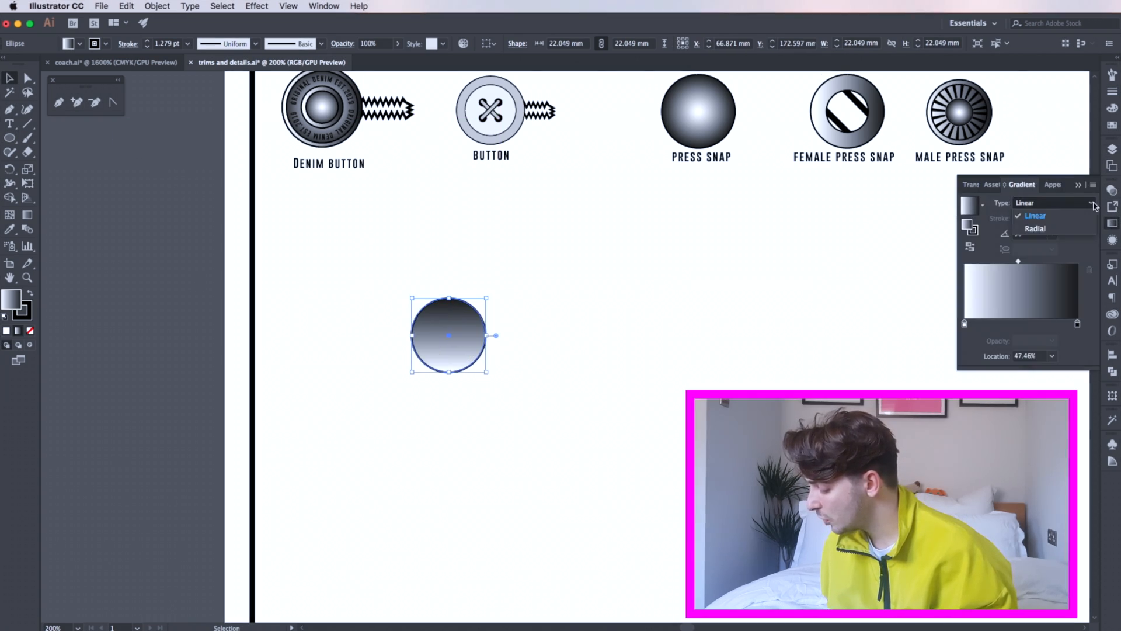
{"action": "left_click", "coordinate": [1035, 228]}
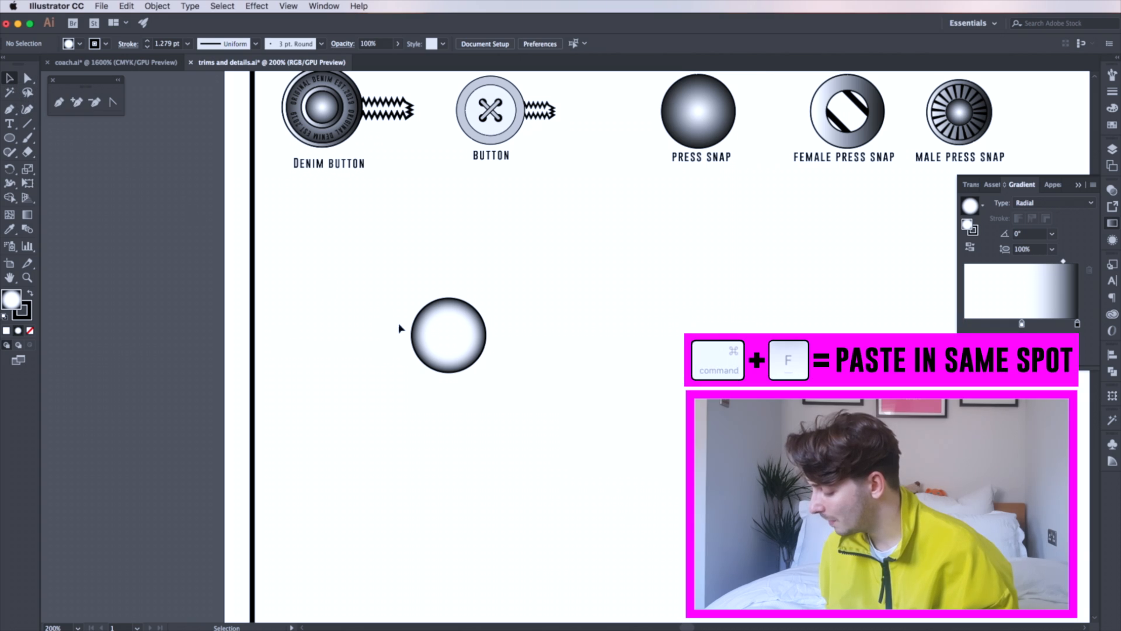
{"action": "left_click", "coordinate": [449, 335]}
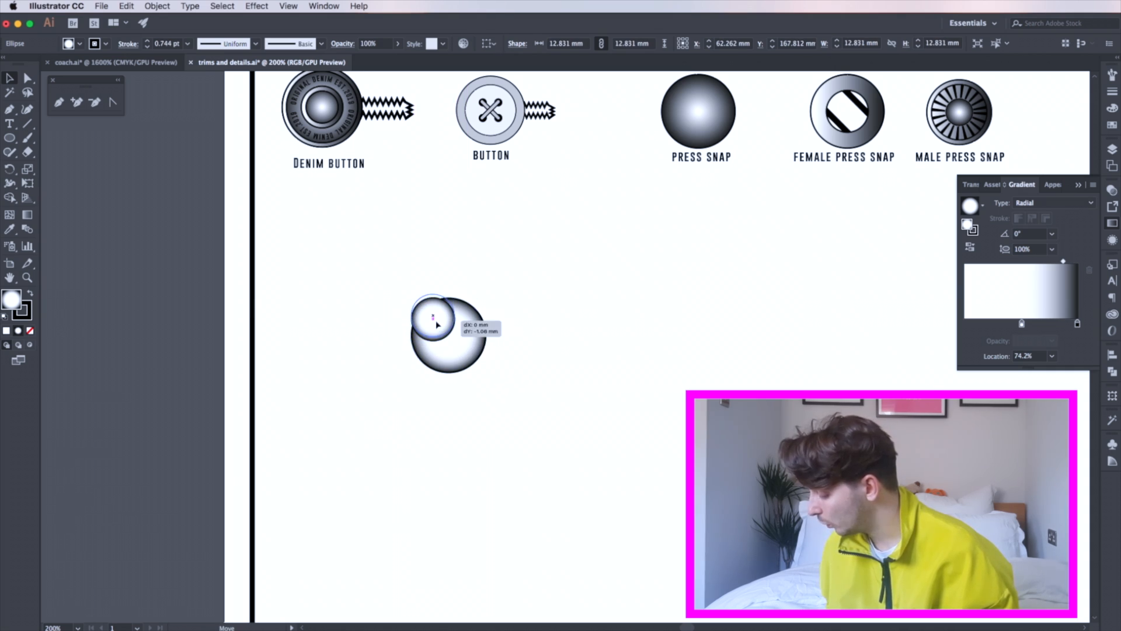
- Duplicate the small circle in front and send the duplicate one level backward
{"action": "key", "text": "cmd+c"}
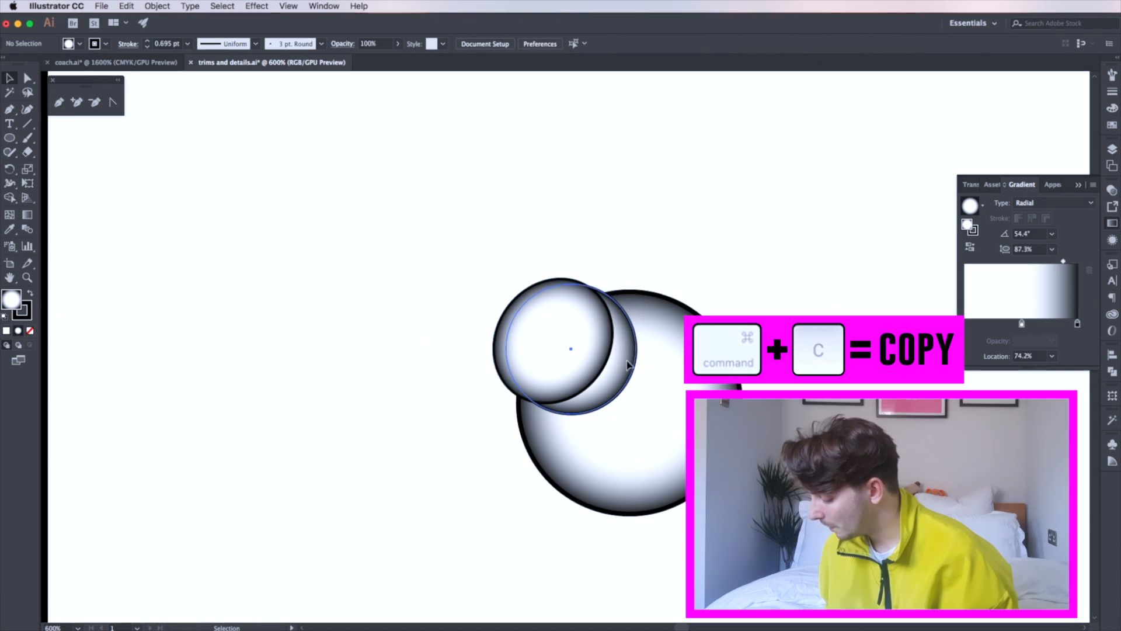
{"action": "key", "text": "cmd+f"}
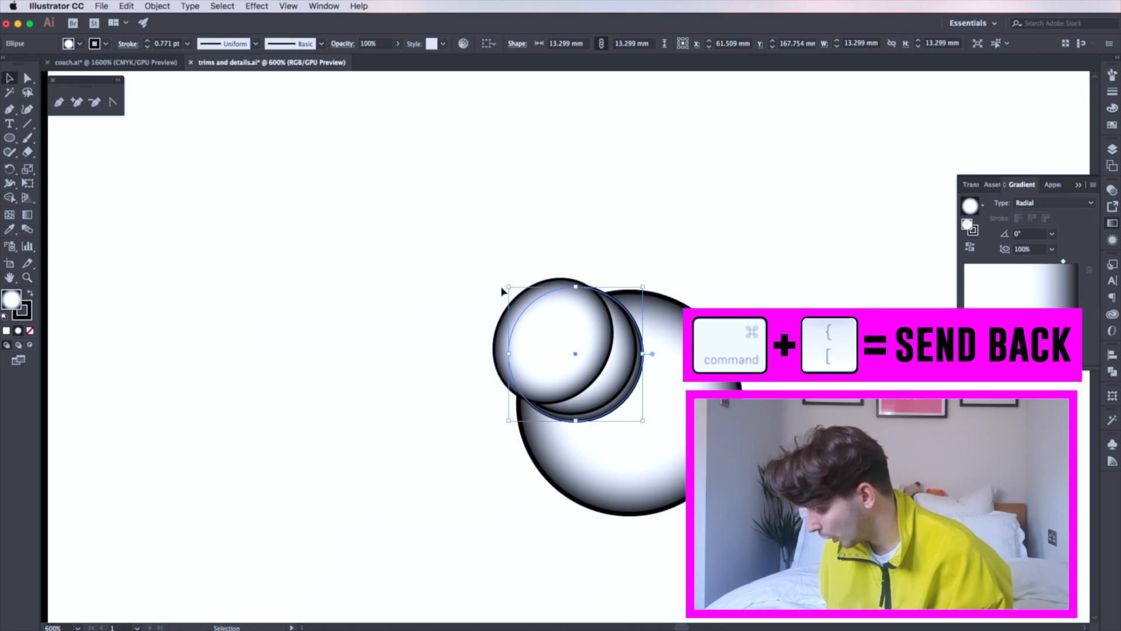
{"action": "key", "text": "cmd+["}
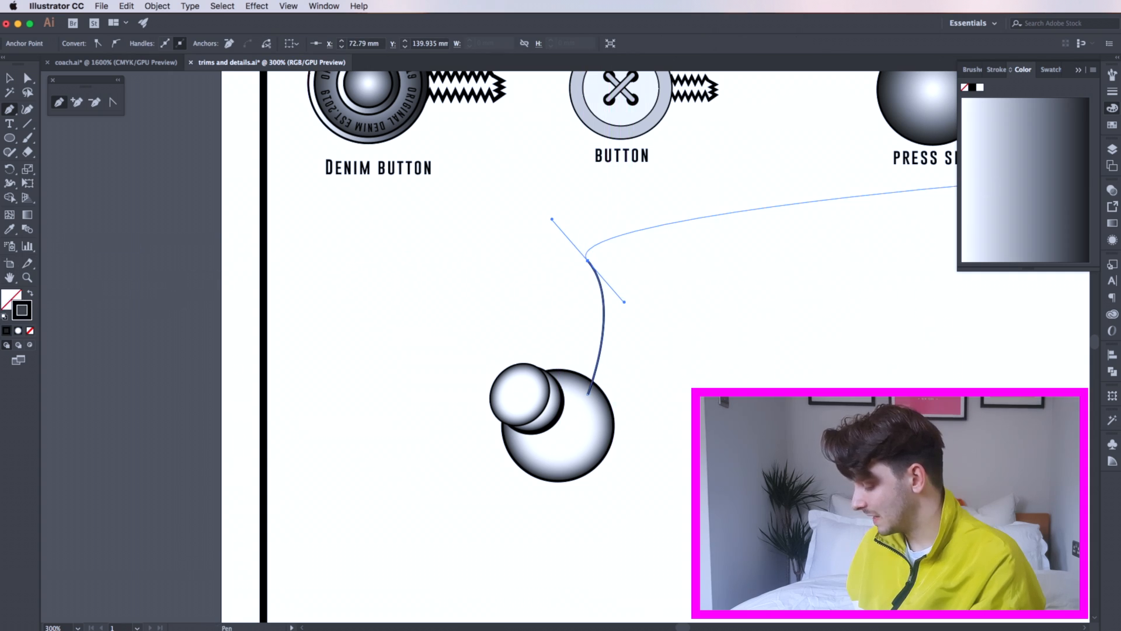
- Draw the cord curve at 9 pt stroke and convert it to a filled shape with Outline Stroke
{"action": "left_click", "coordinate": [1042, 69]}
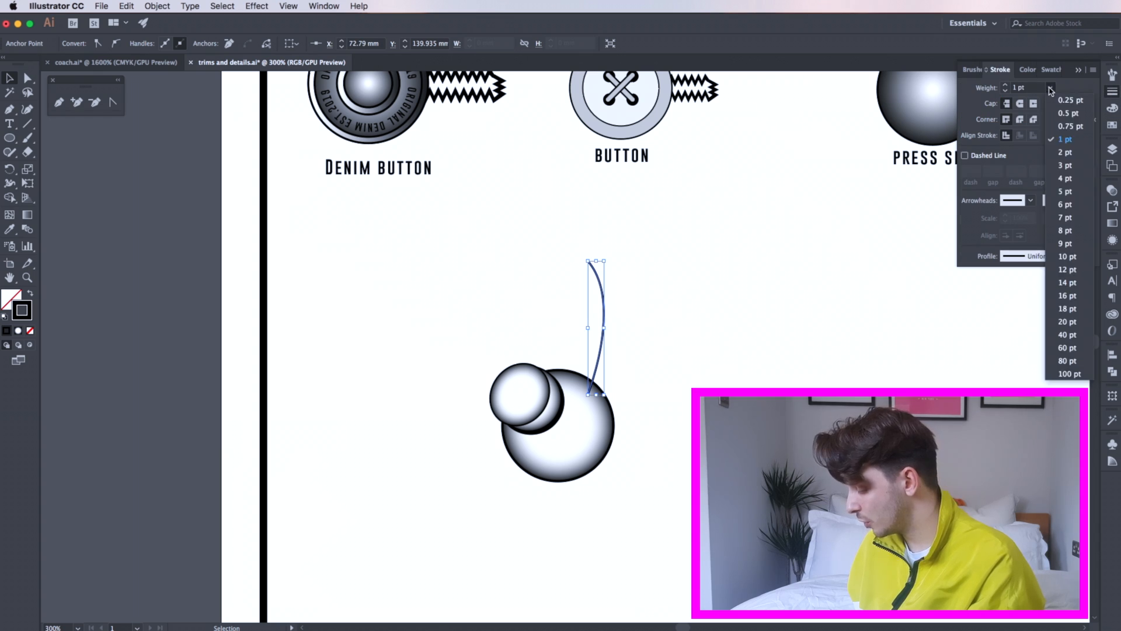
{"action": "left_click", "coordinate": [1067, 256]}
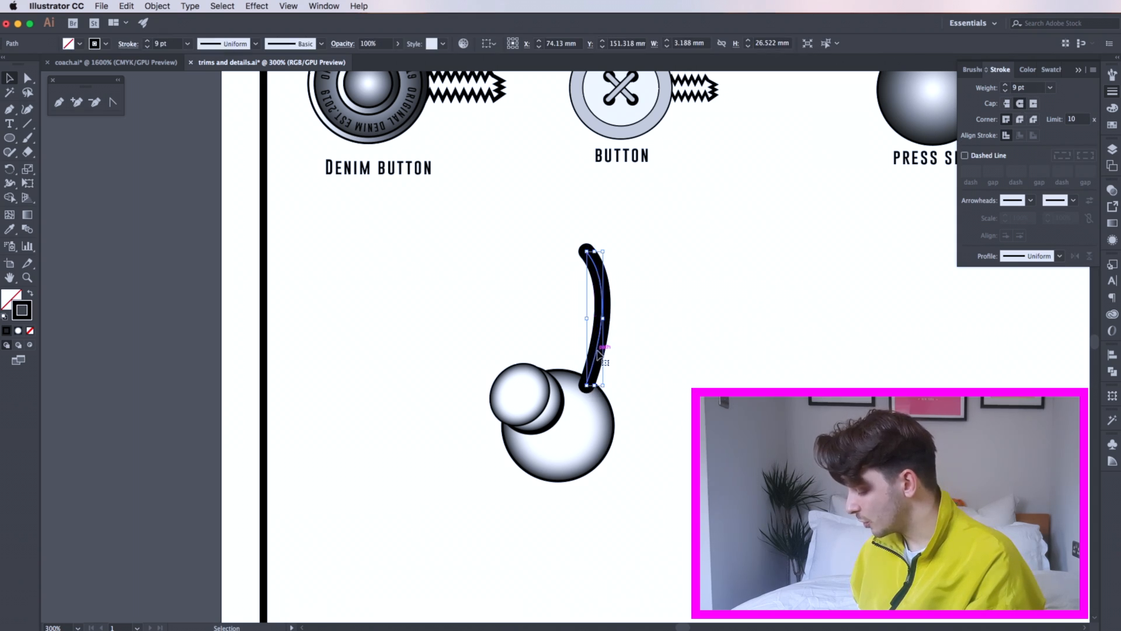
{"action": "left_click", "coordinate": [157, 6]}
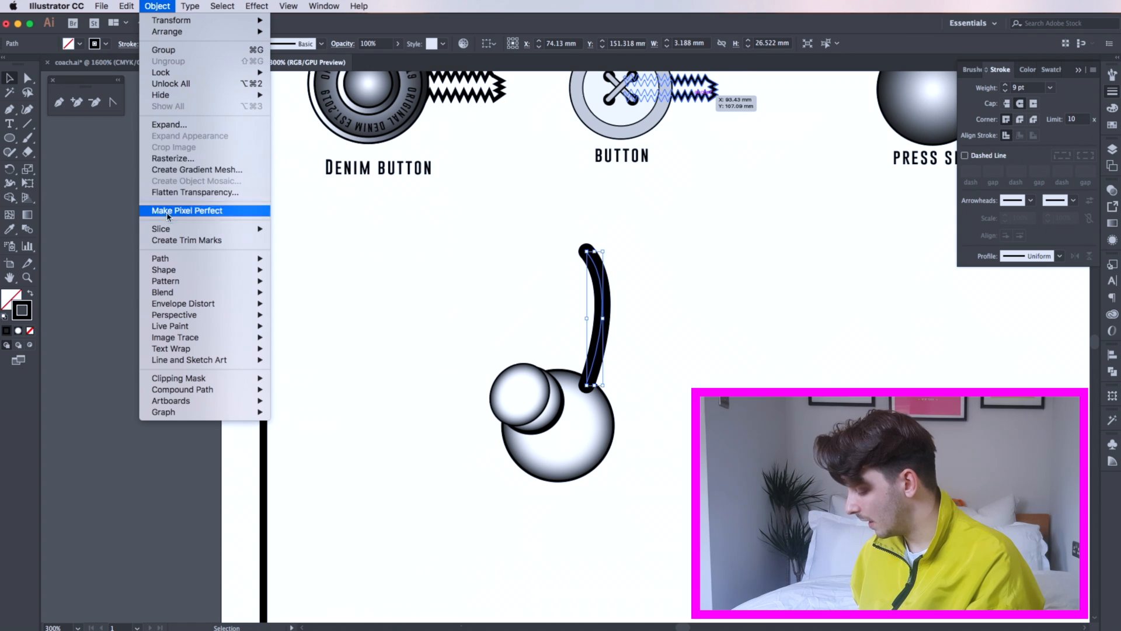
{"action": "left_click", "coordinate": [187, 210]}
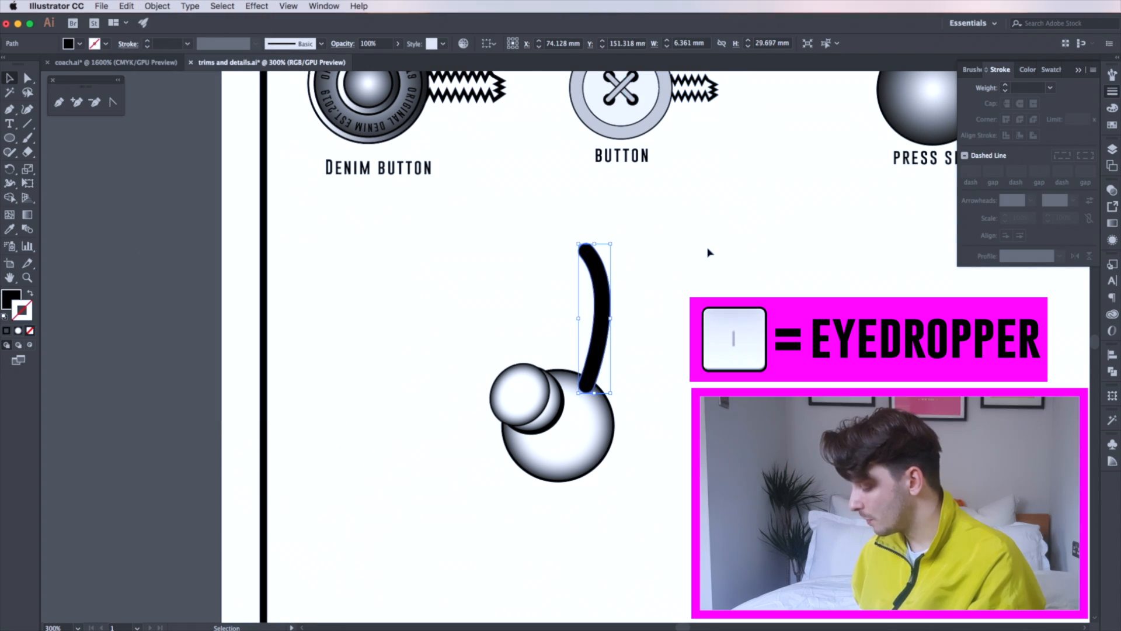
{"action": "scroll", "scroll_direction": "up", "scroll_amount": 3}
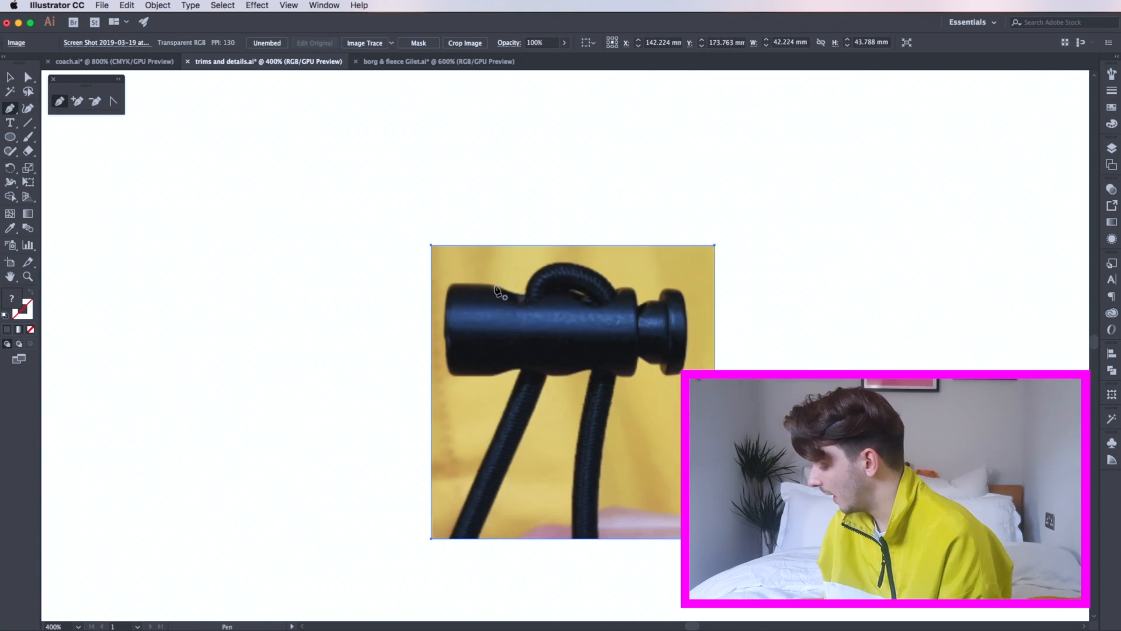
- Trace the cord lock body, top cord hole and end cap outlines over the photo
{"action": "left_click", "coordinate": [447, 286]}
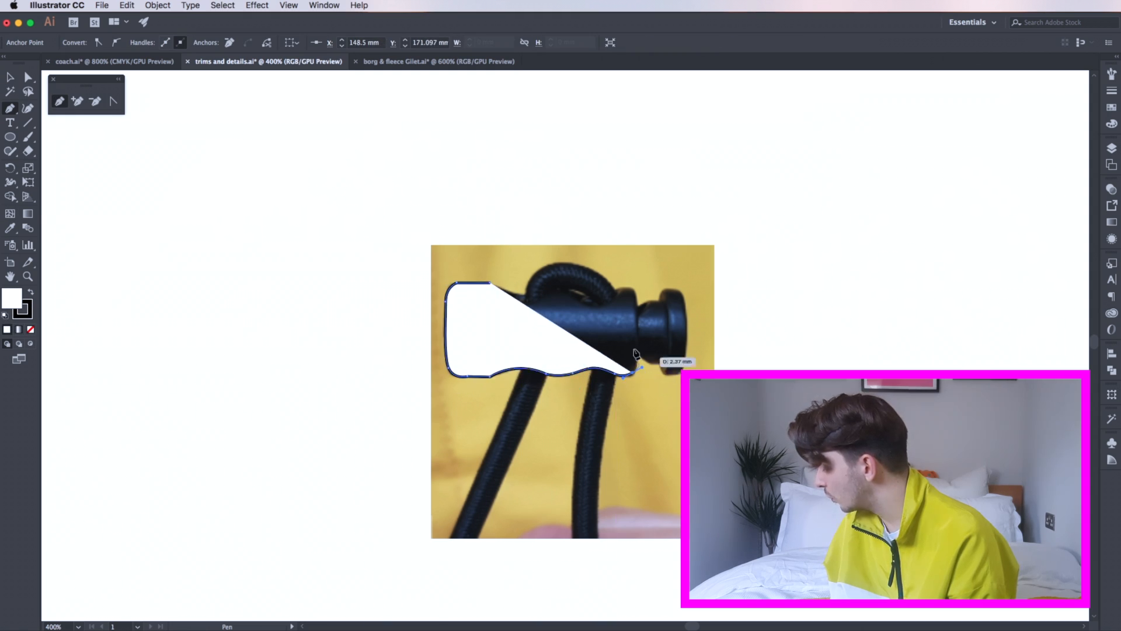
{"action": "left_click", "coordinate": [485, 280]}
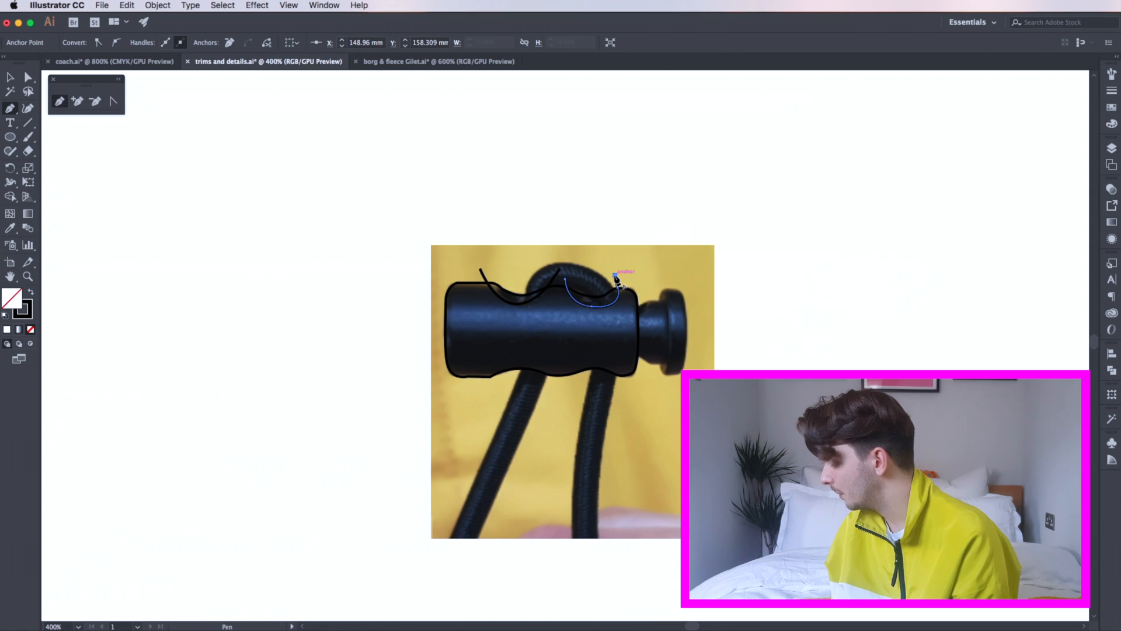
{"action": "left_click", "coordinate": [615, 283]}
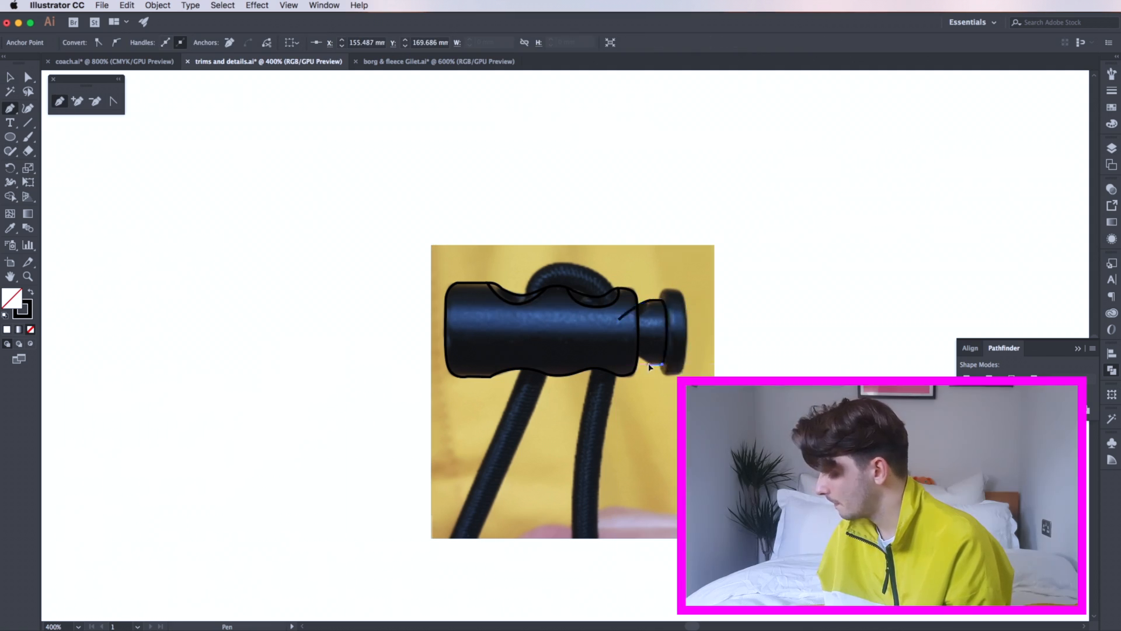
{"action": "left_click", "coordinate": [661, 292]}
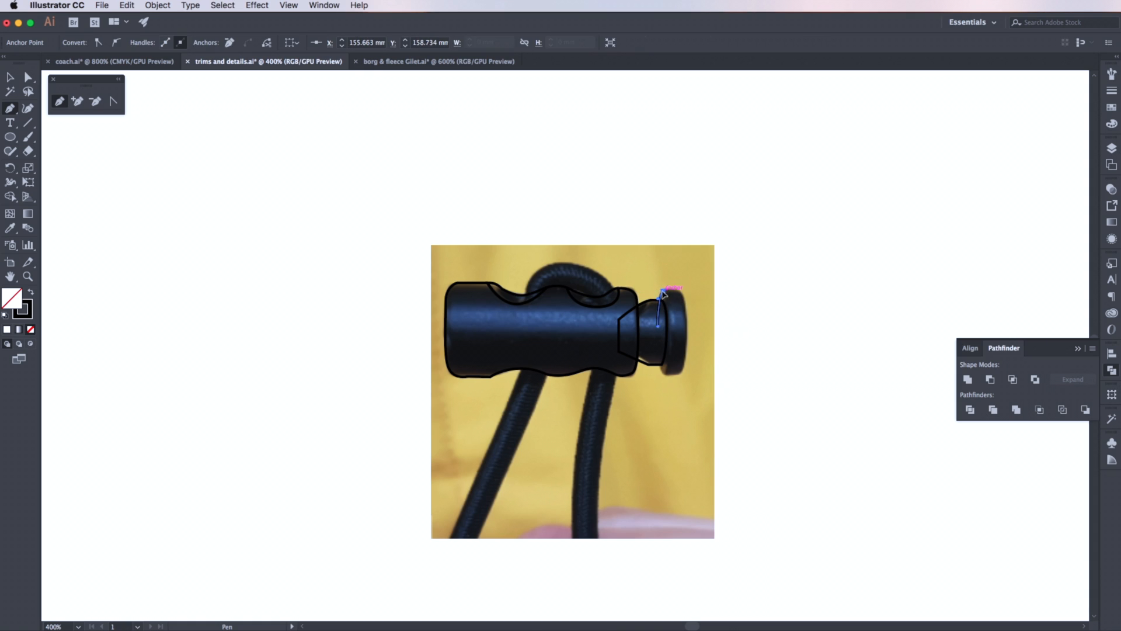
{"action": "left_click", "coordinate": [659, 374]}
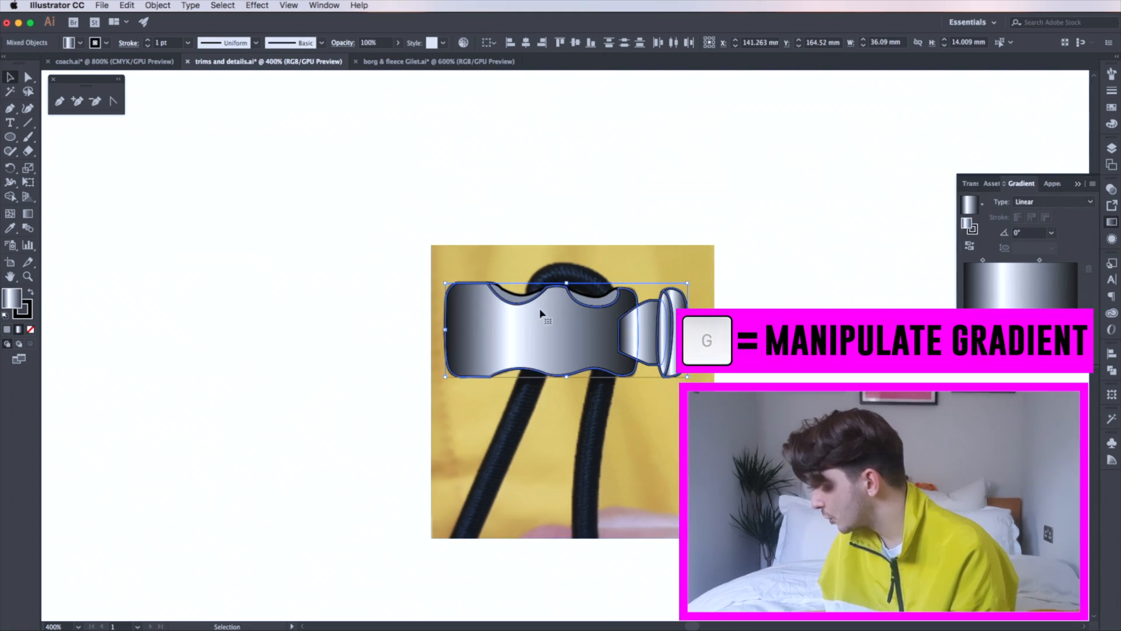
- Run the linear gradient vertically across the body and reorder the end cap behind it
{"action": "key", "text": "g"}
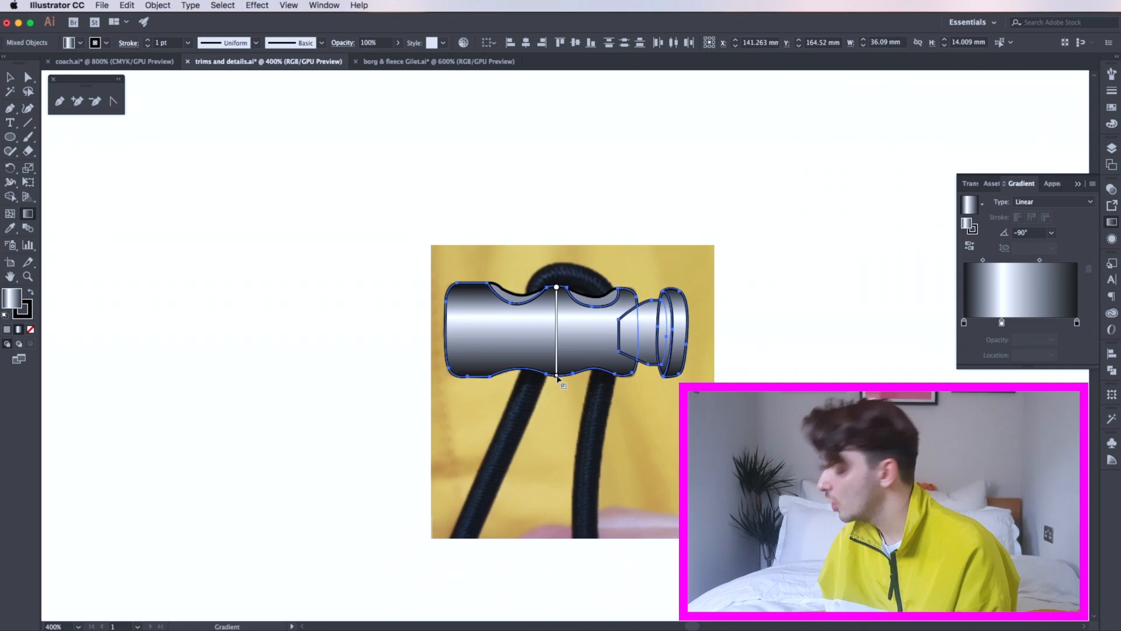
{"action": "left_click", "coordinate": [10, 77]}
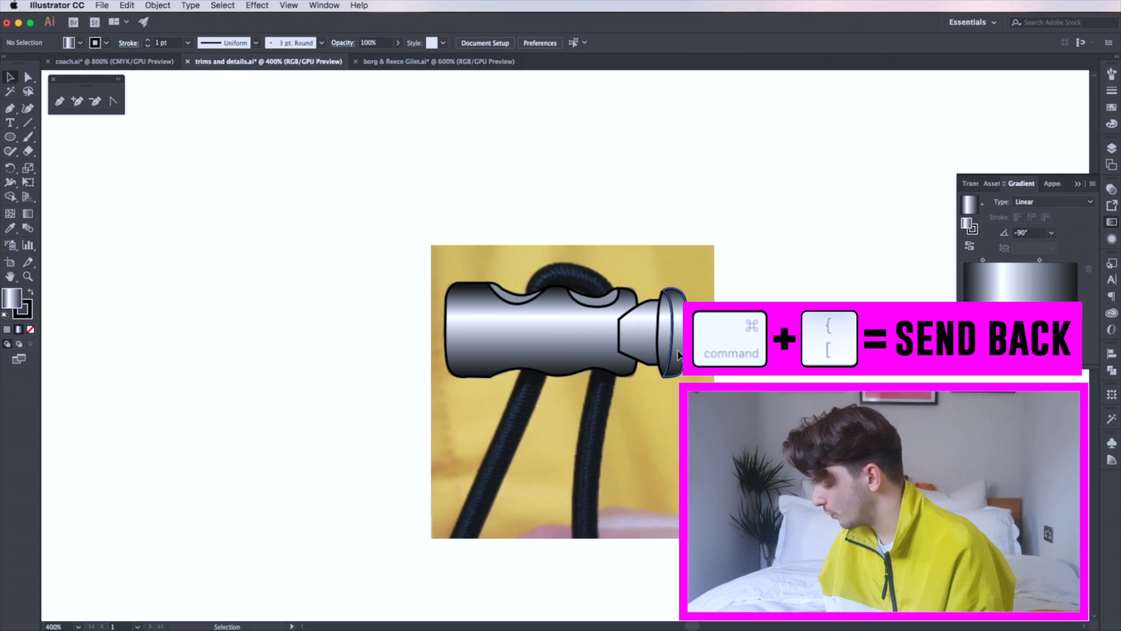
{"action": "left_click", "coordinate": [664, 333]}
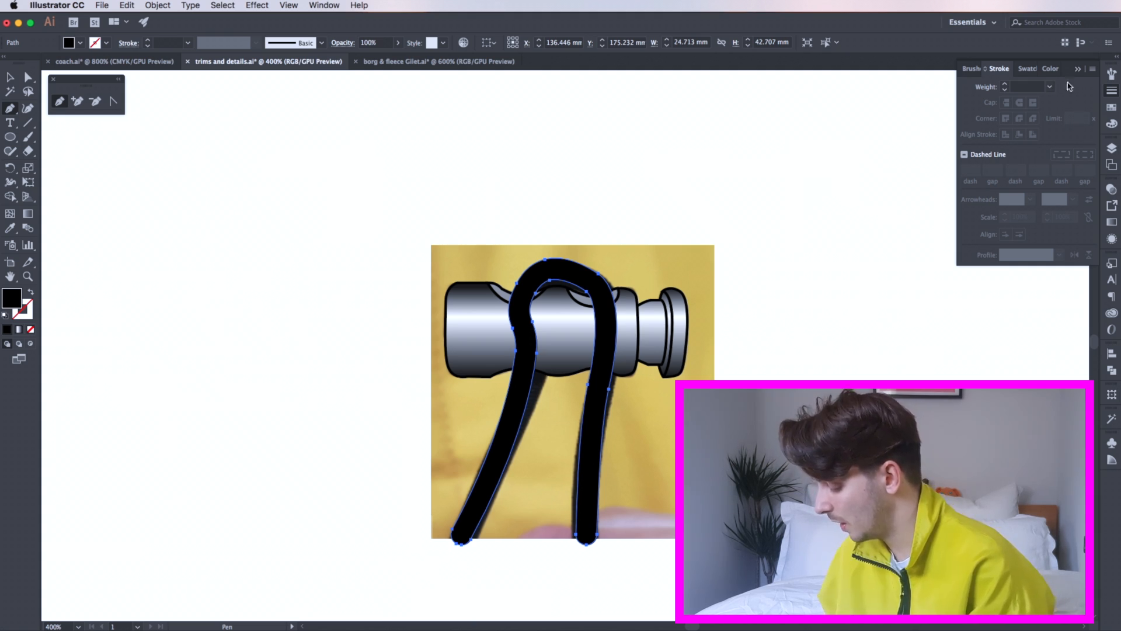
- Fill the cord with the brick pattern swatch and send its segments behind the cylinder barrel
{"action": "left_click", "coordinate": [1027, 69]}
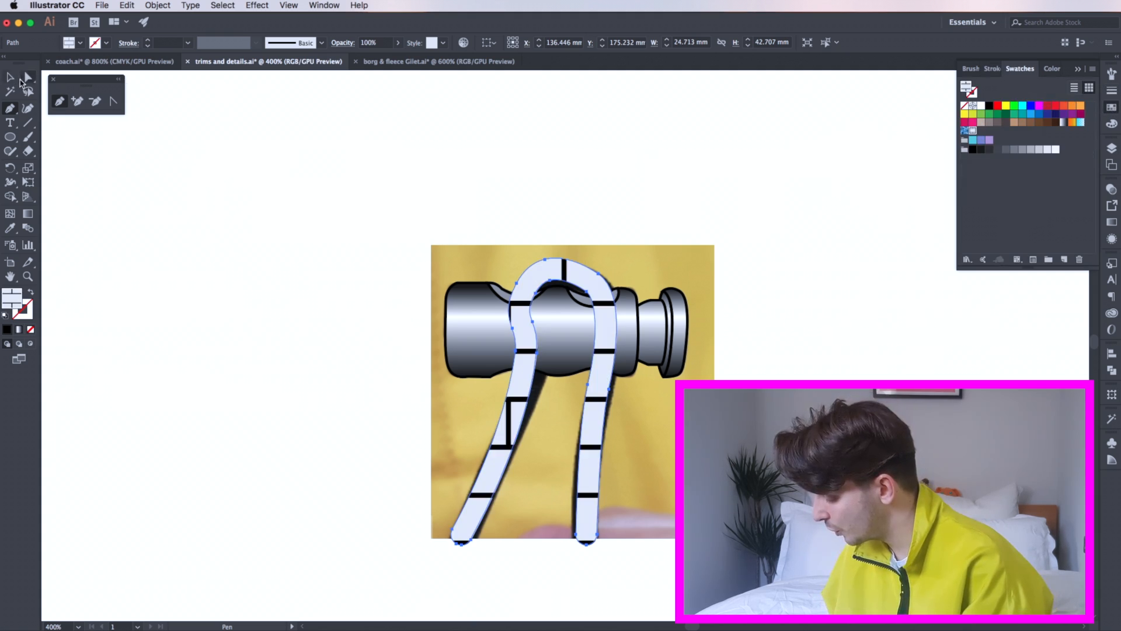
{"action": "left_click", "coordinate": [27, 77]}
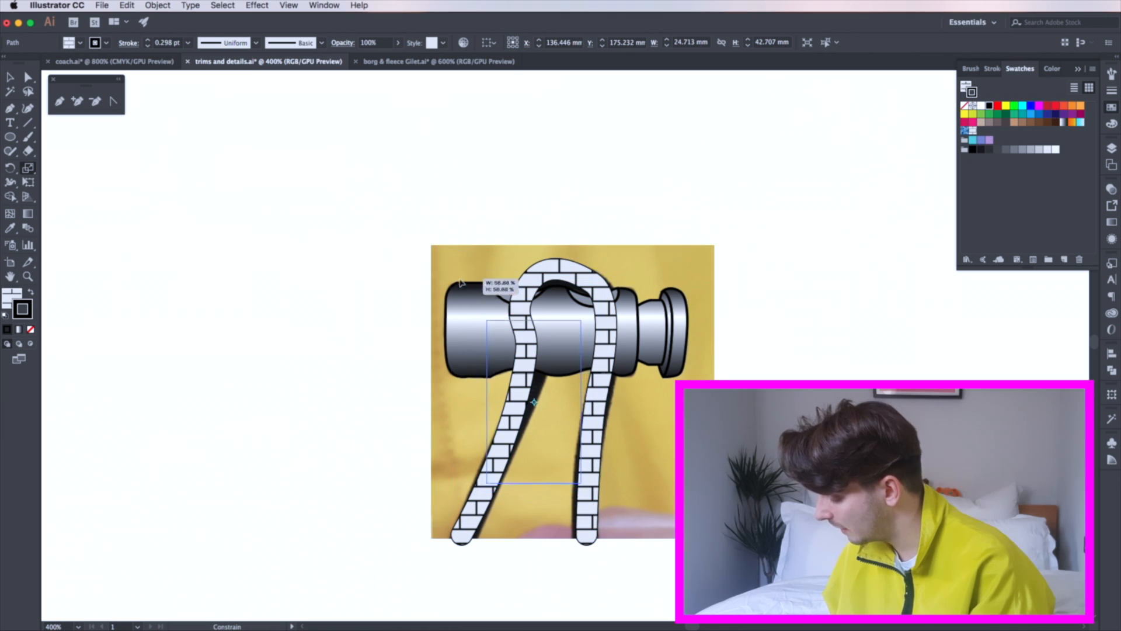
{"action": "key", "text": "cmd+["}
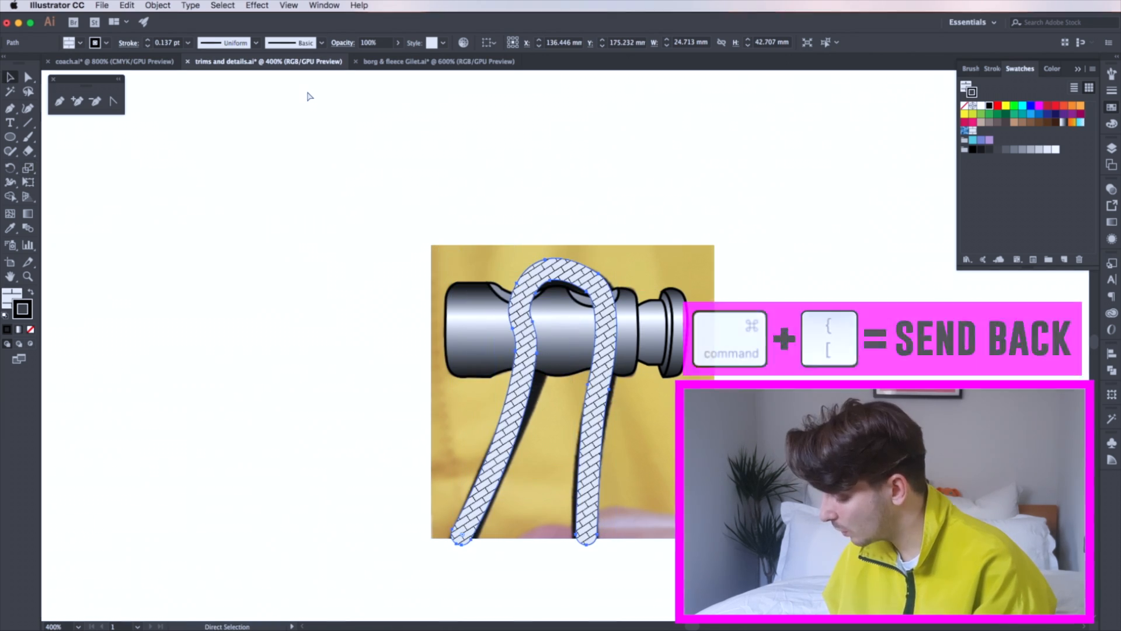
{"action": "key", "text": "cmd+["}
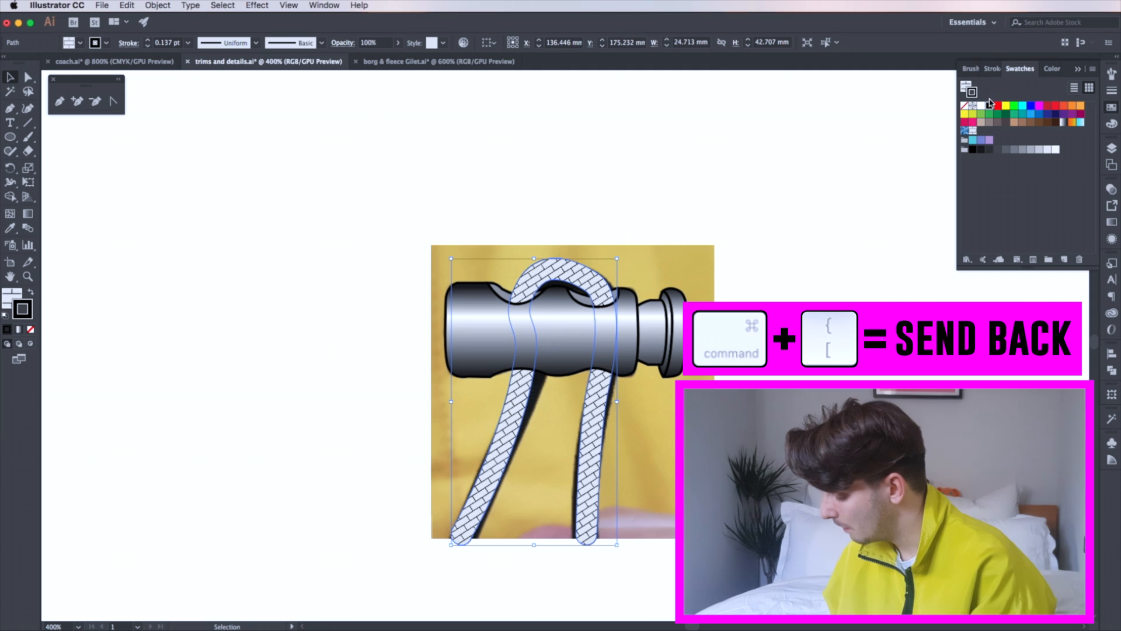
{"action": "left_click", "coordinate": [991, 68]}
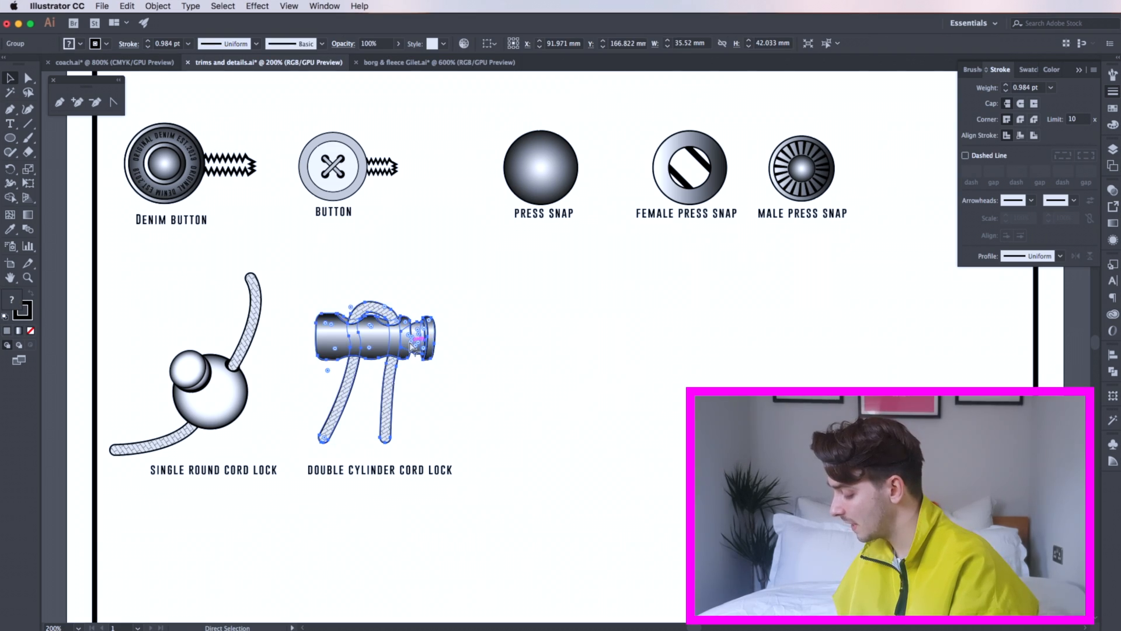
- Paste a copy of the double cylinder lock and rework its body into a single cylinder
{"action": "key", "text": "cmd+c"}
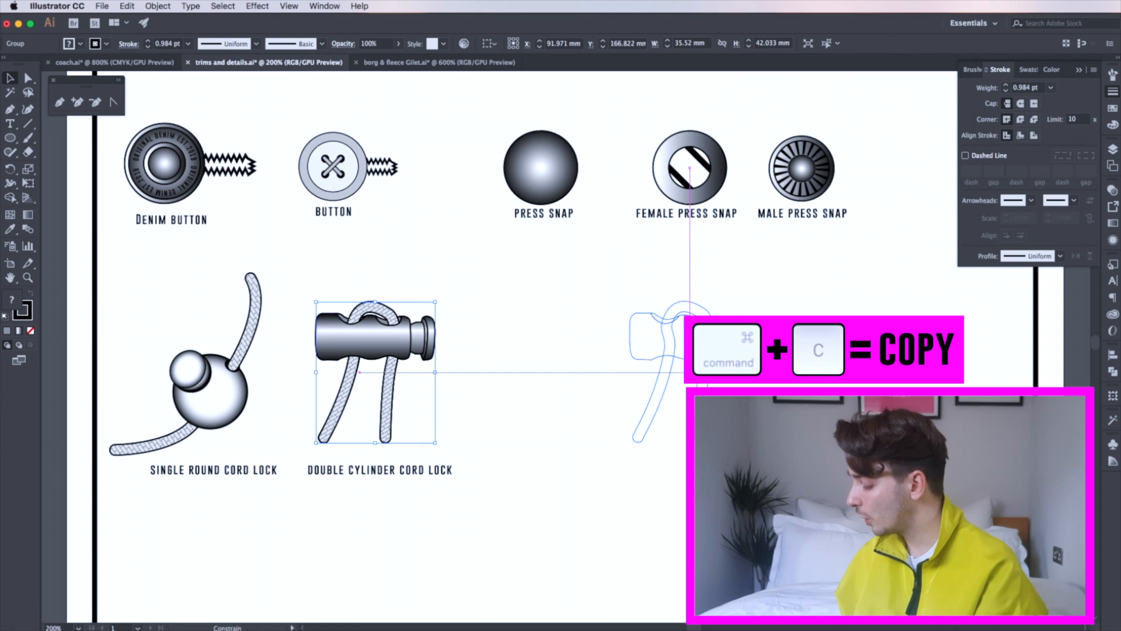
{"action": "key", "text": "cmd+f"}
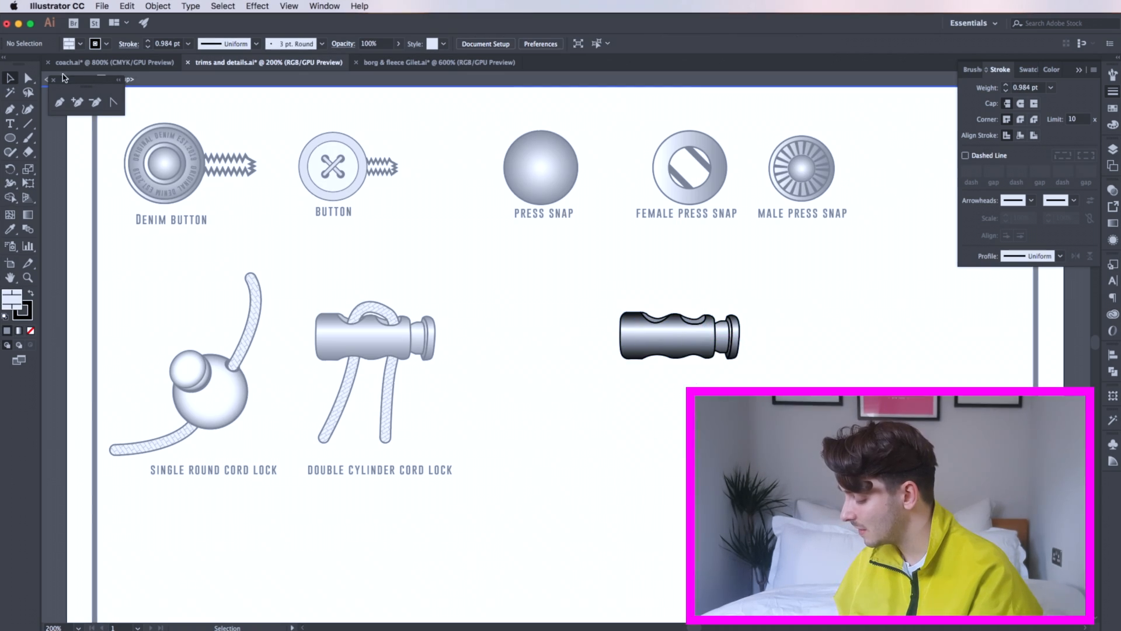
{"action": "left_click", "coordinate": [650, 332]}
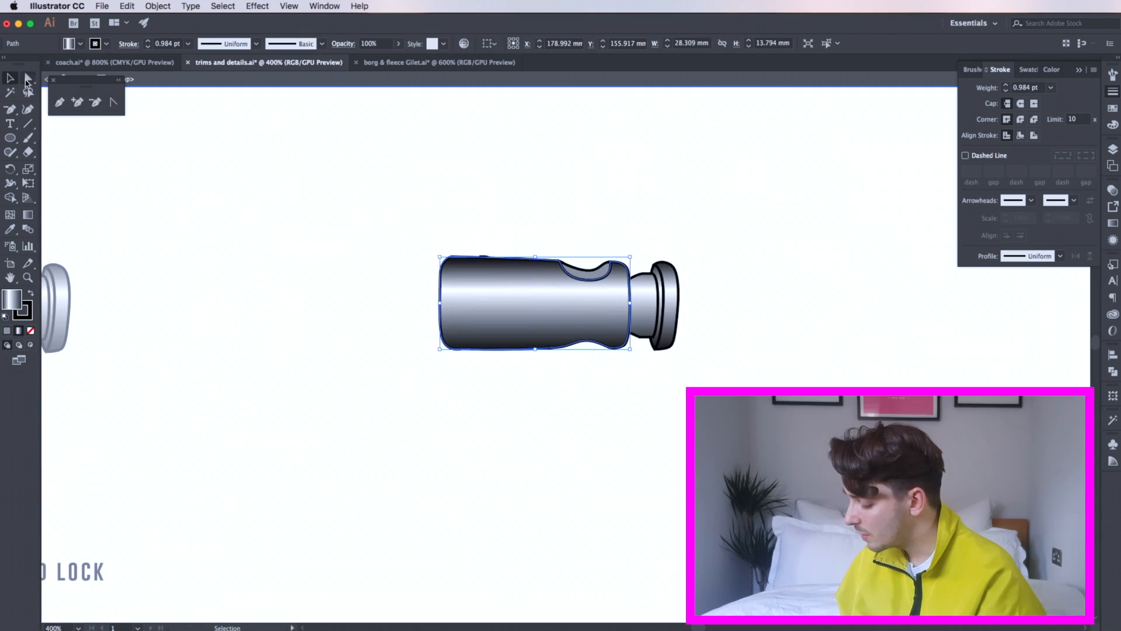
{"action": "left_click", "coordinate": [28, 78]}
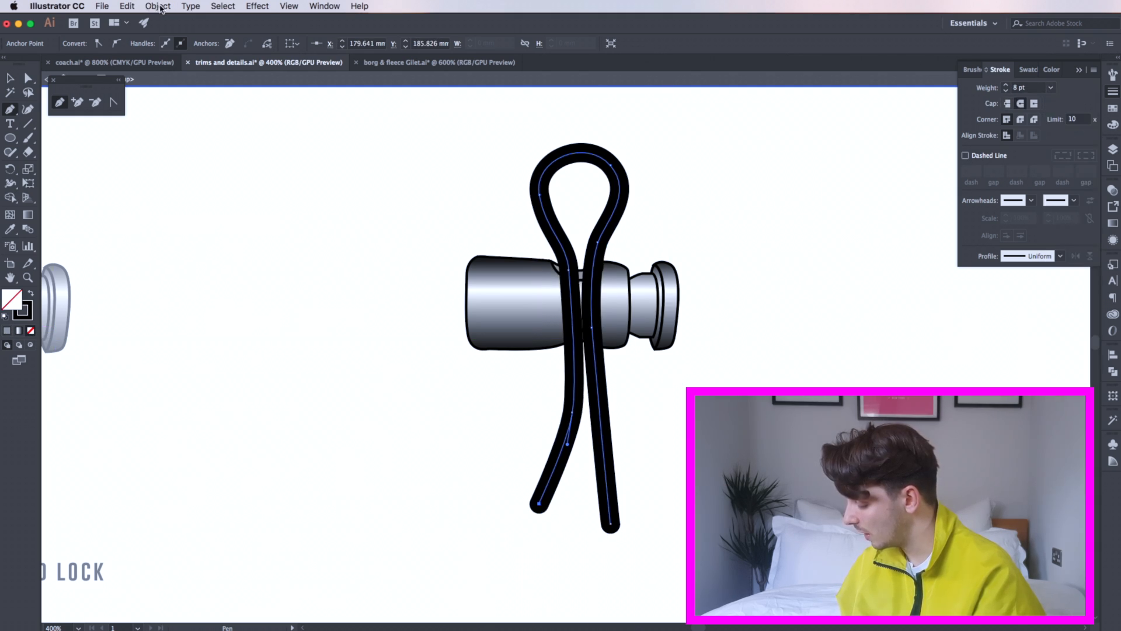
- Outline the cord loop stroke into a filled shape and enter the group for editing
{"action": "left_click", "coordinate": [157, 6]}
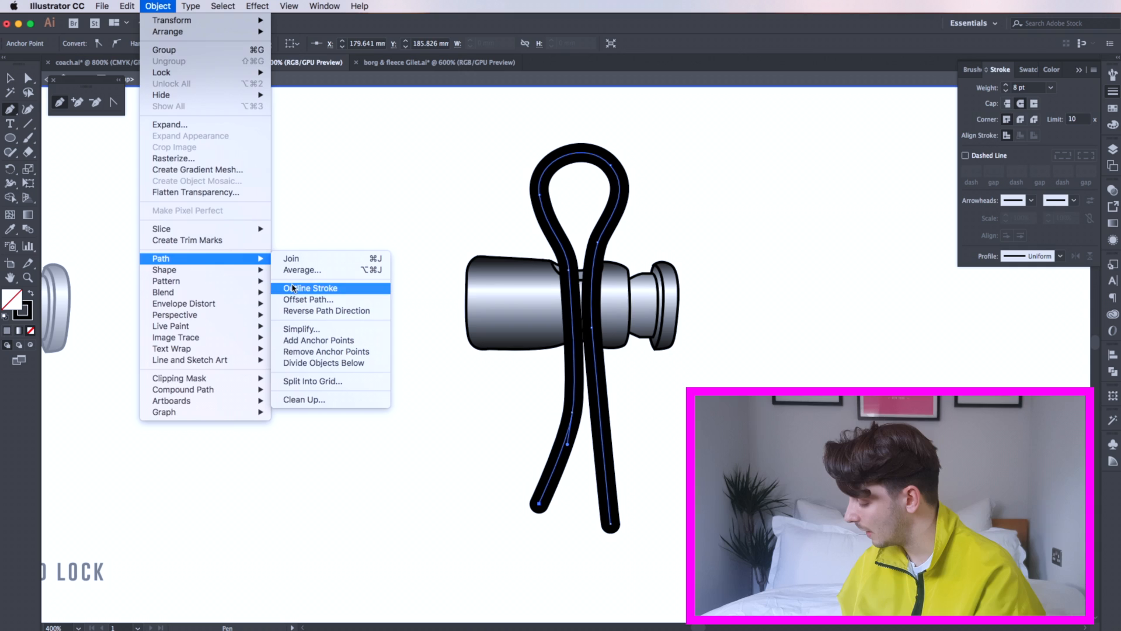
{"action": "left_click", "coordinate": [308, 287]}
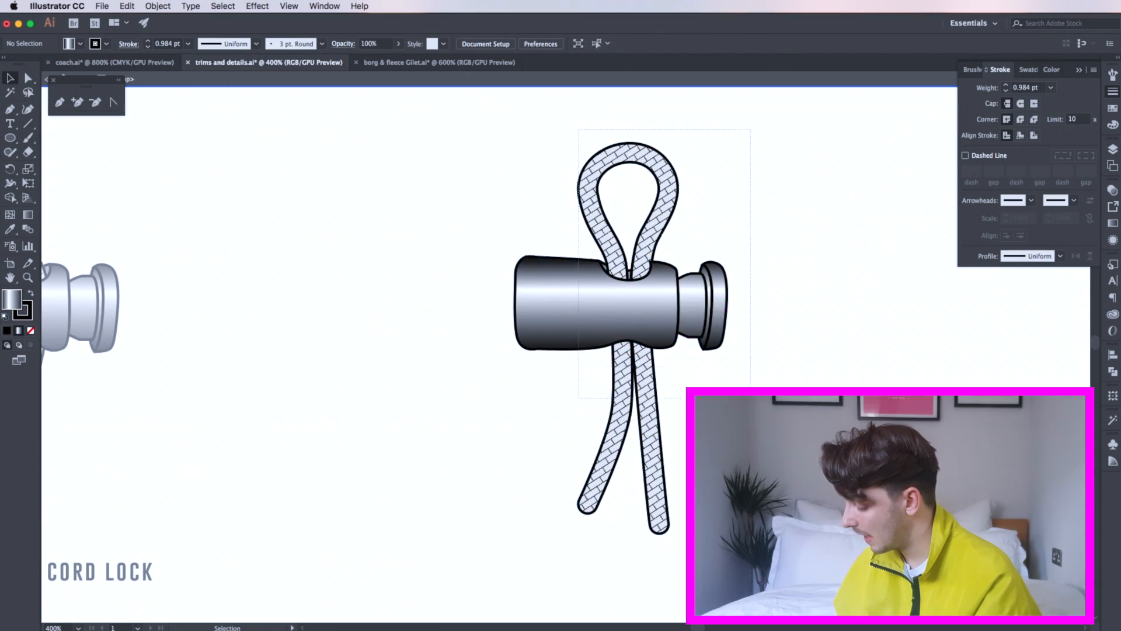
{"action": "double_click", "coordinate": [502, 486]}
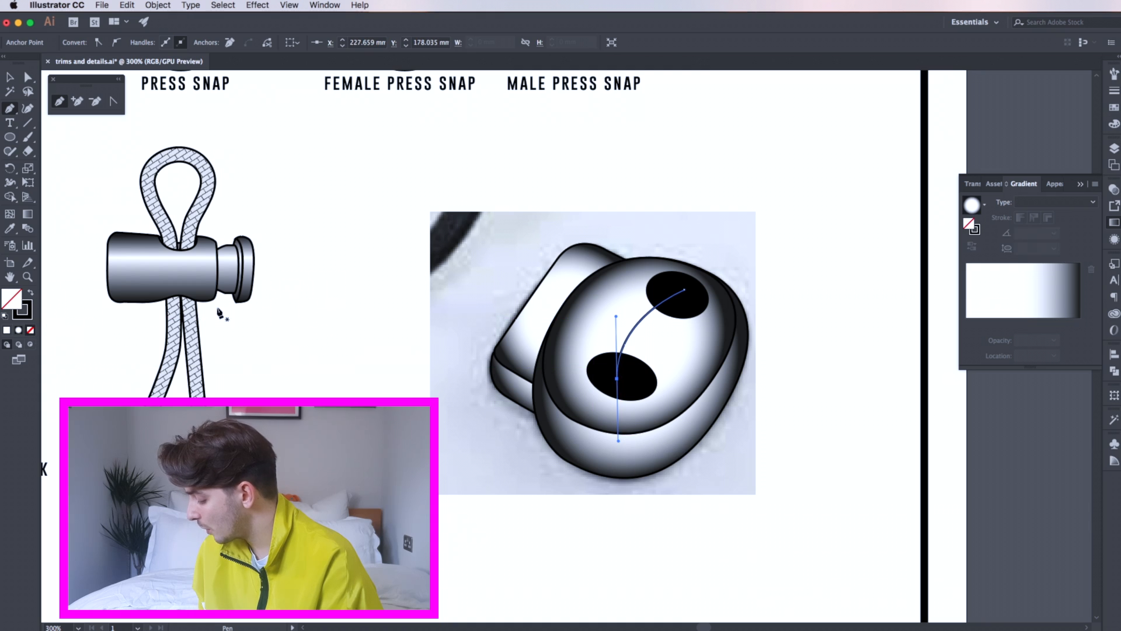
- Give the oval lock's hole path round caps and select the cord path running through it
{"action": "left_click", "coordinate": [1000, 68]}
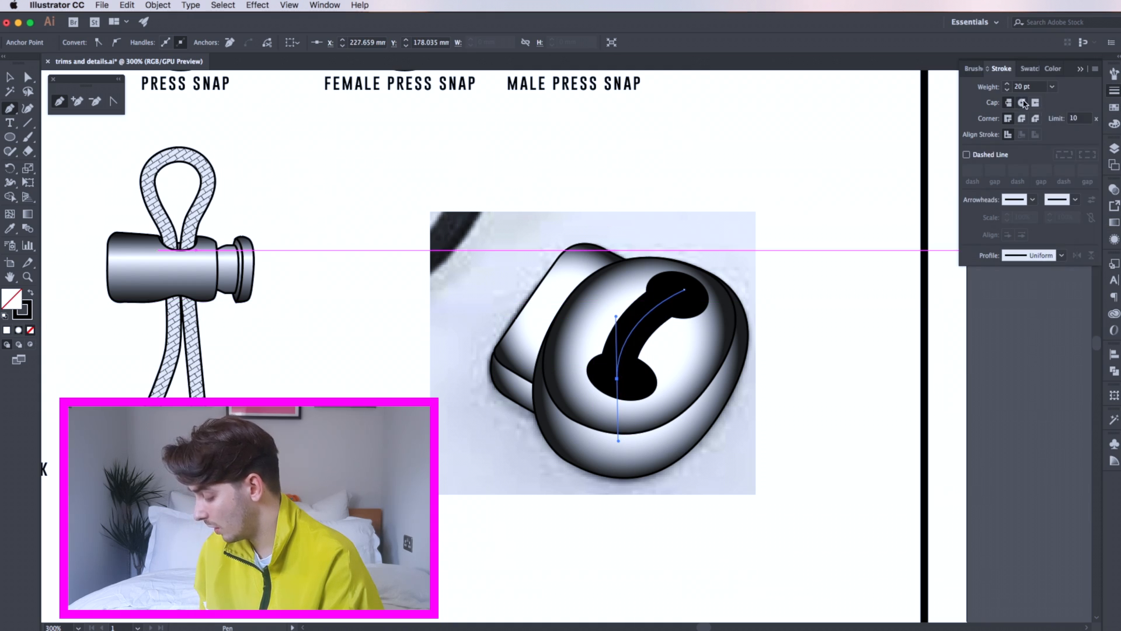
{"action": "left_click", "coordinate": [157, 5]}
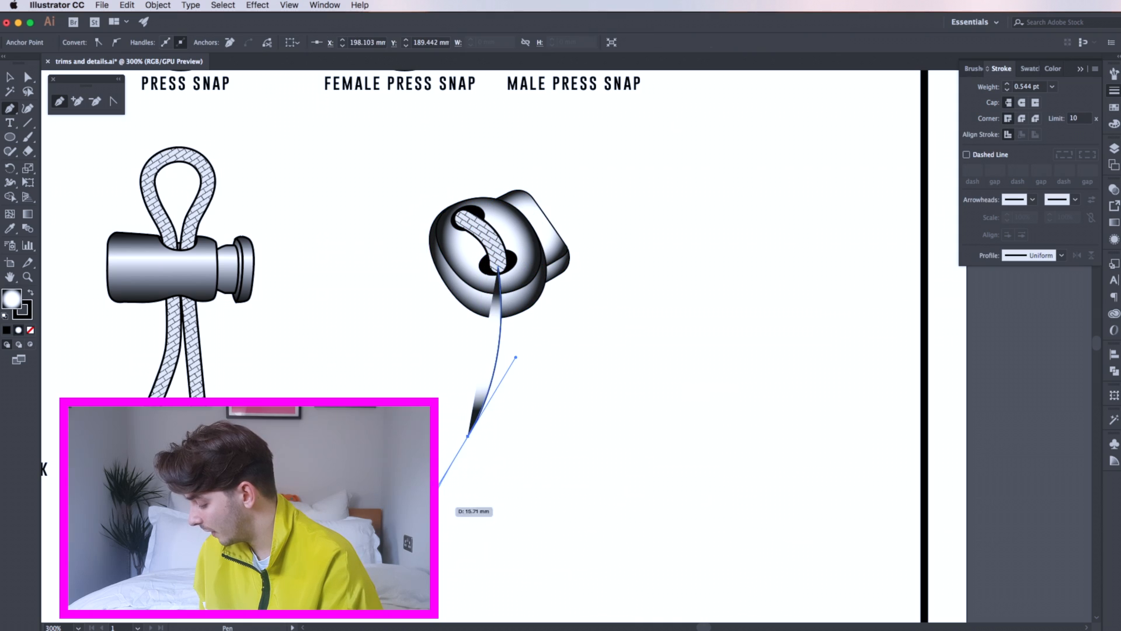
{"action": "left_click", "coordinate": [11, 77]}
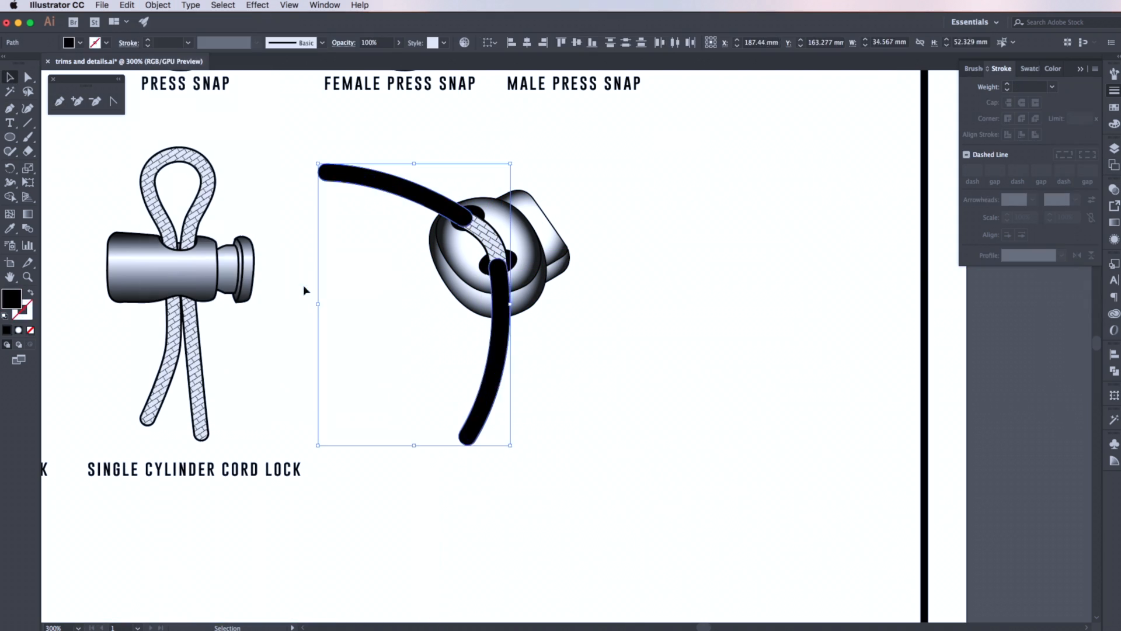
{"action": "left_click", "coordinate": [692, 276]}
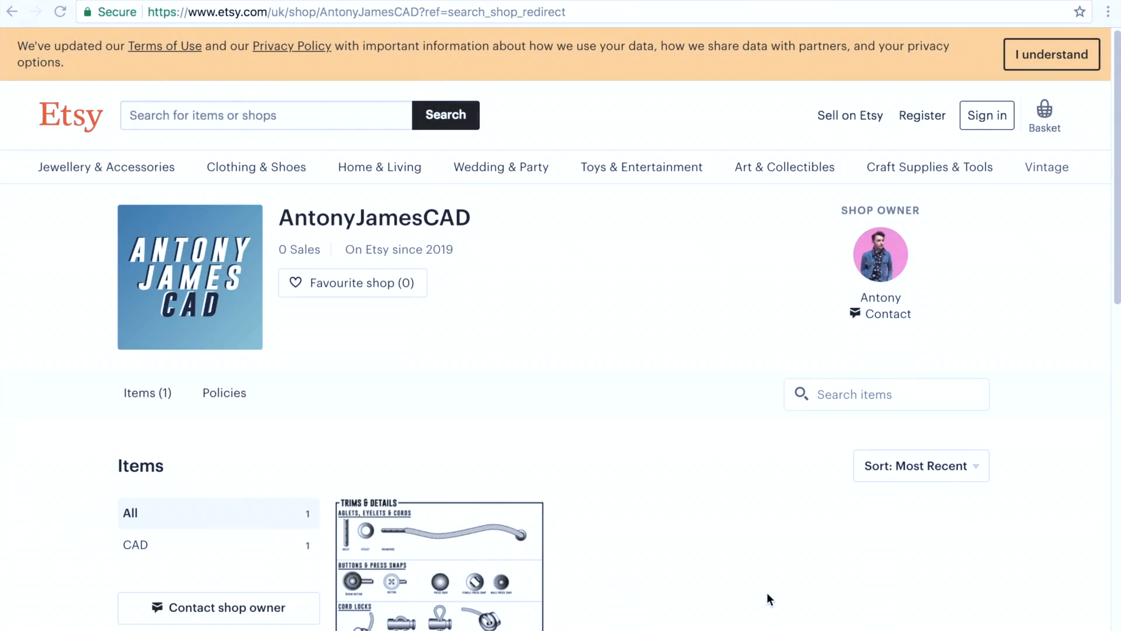
{"action": "mouse_move", "coordinate": [457, 135]}
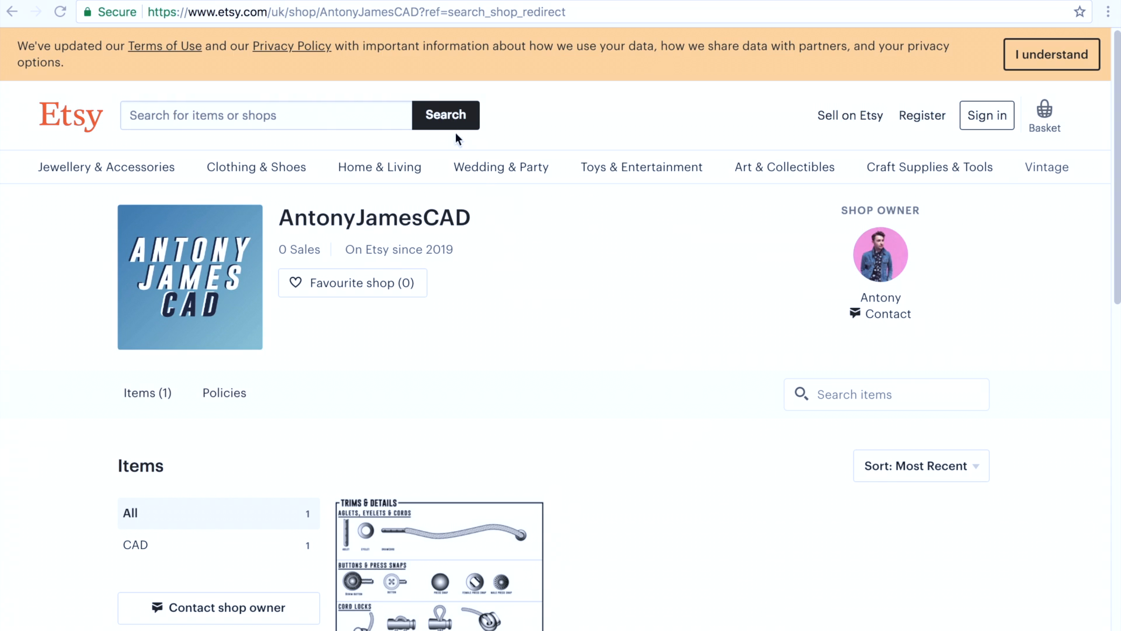
- Cycle through the listing's preview images: cord locks, zips and zip pulls, back to the overview sheet
{"action": "left_click", "coordinate": [439, 565]}
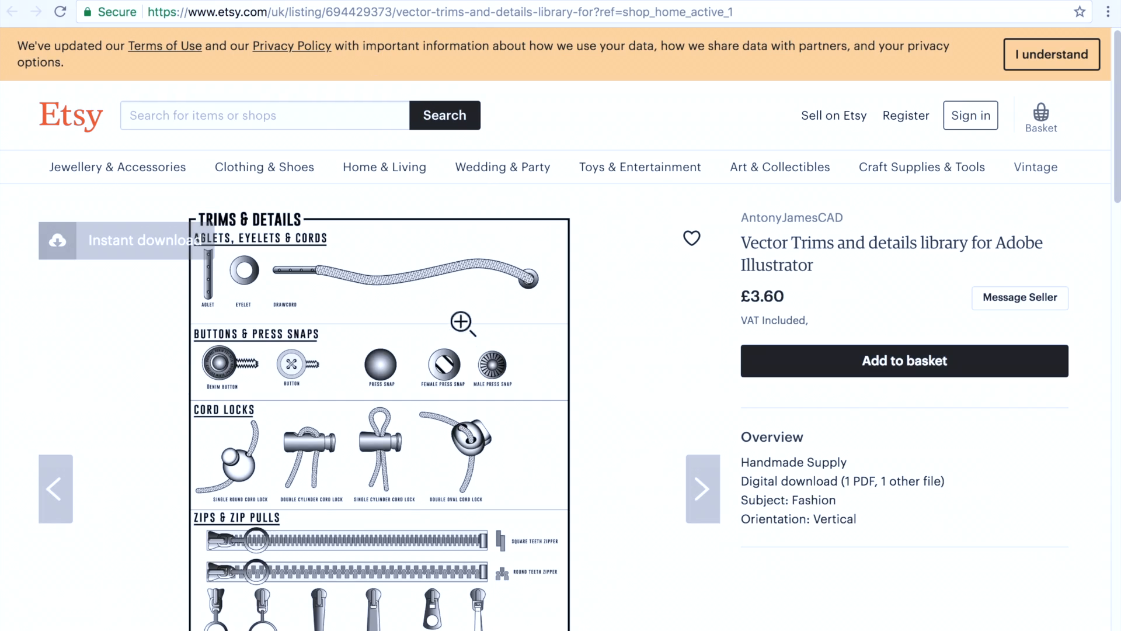
{"action": "scroll", "scroll_direction": "down", "scroll_amount": 3}
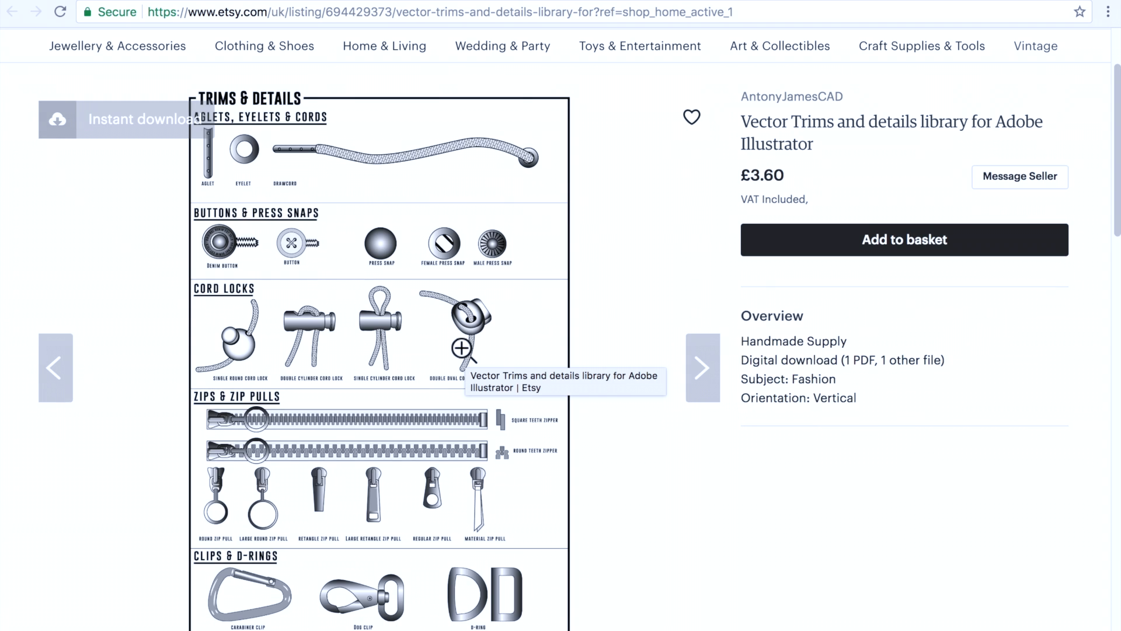
{"action": "left_click", "coordinate": [702, 368]}
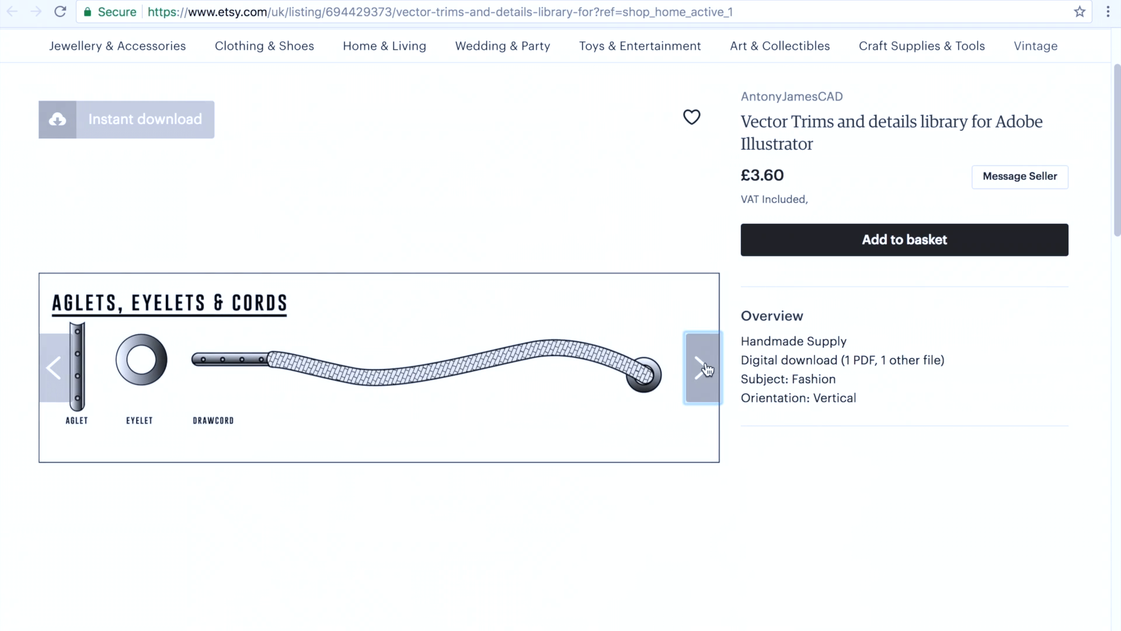
{"action": "left_click", "coordinate": [702, 368]}
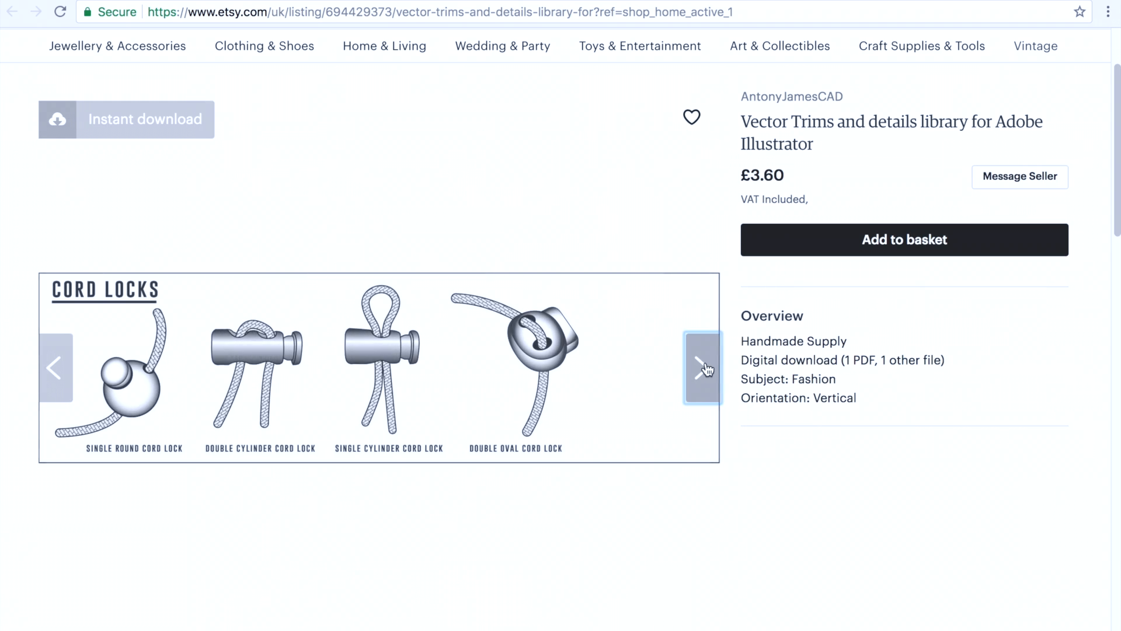
{"action": "left_click", "coordinate": [701, 368]}
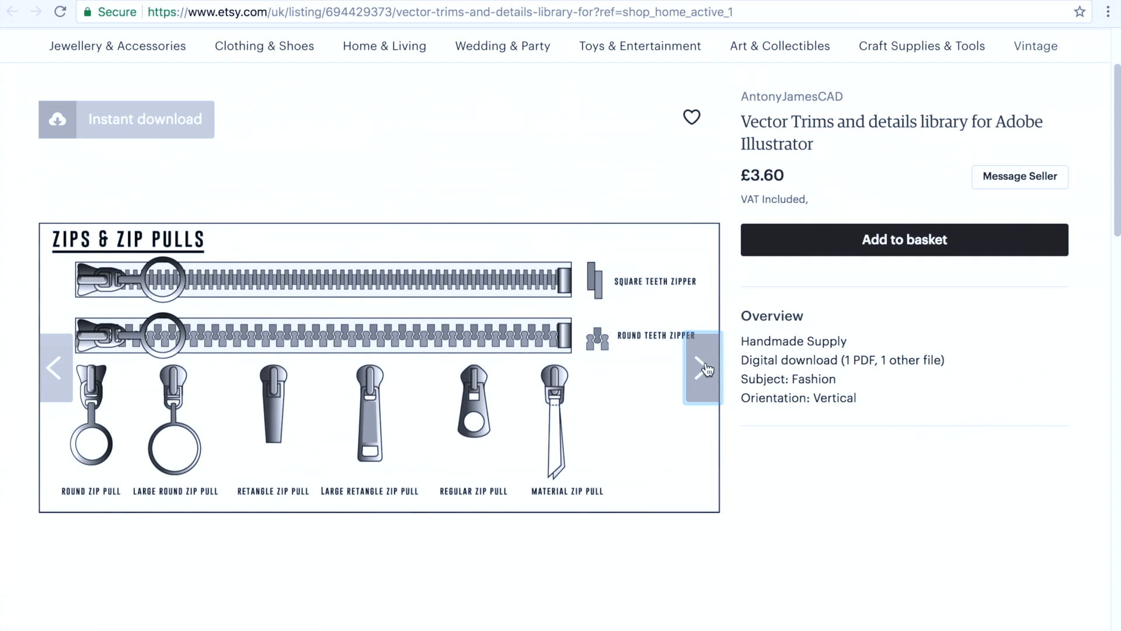
{"action": "left_click", "coordinate": [703, 366]}
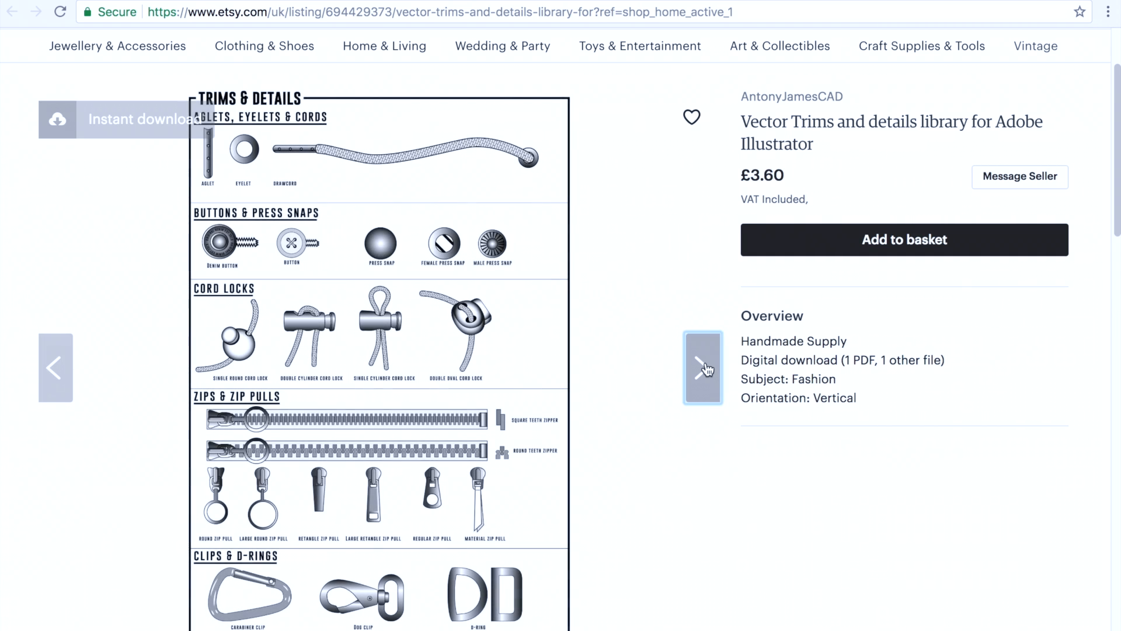